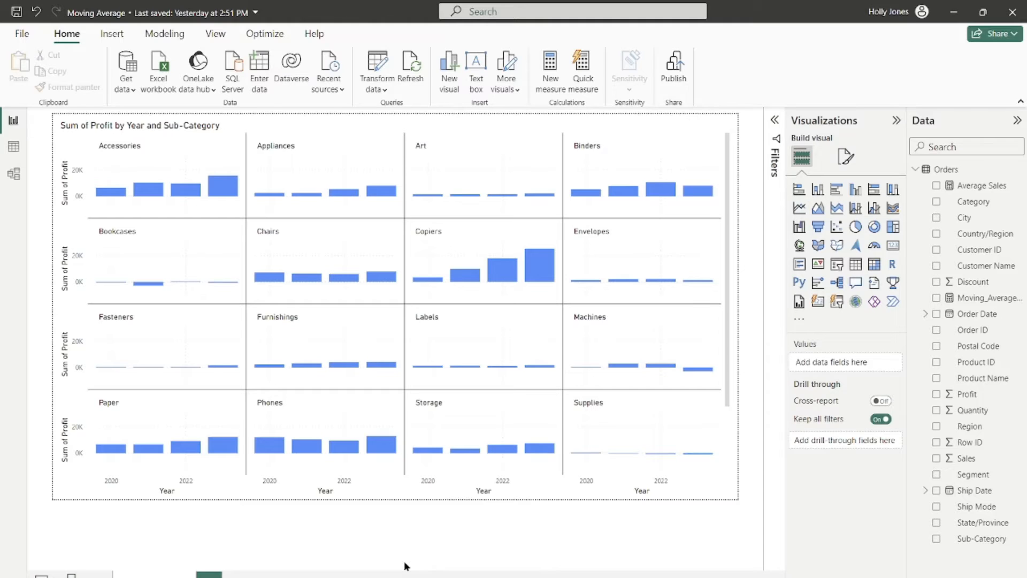
{"action": "mouse_move", "coordinate": [405, 562]}
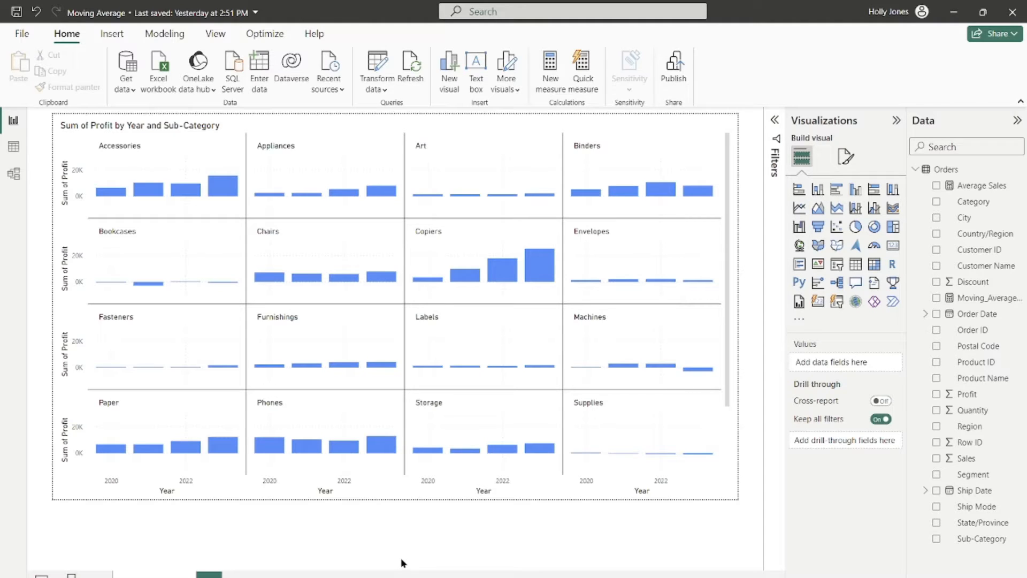
{"action": "mouse_move", "coordinate": [75, 357]}
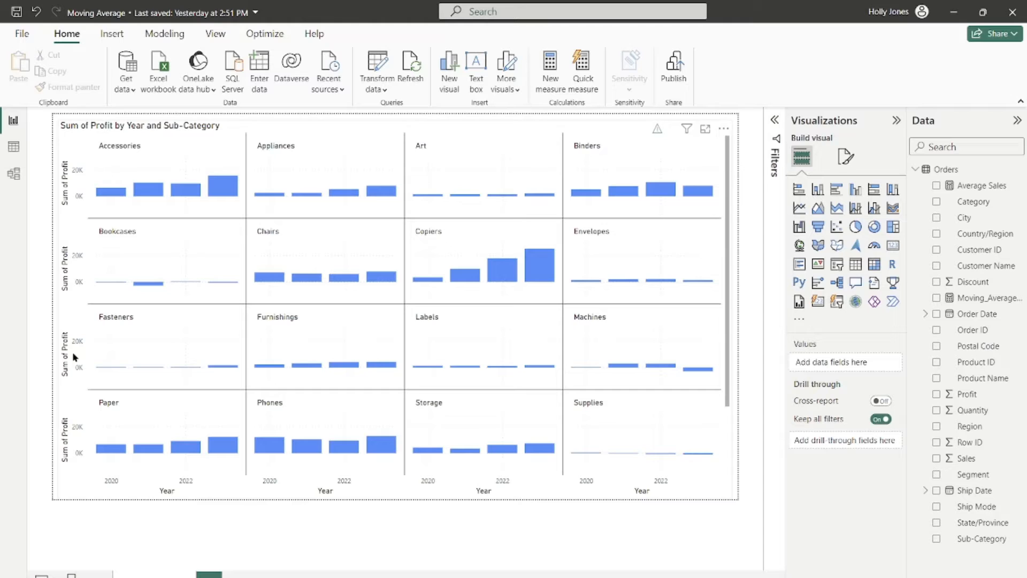
{"action": "mouse_move", "coordinate": [175, 486]}
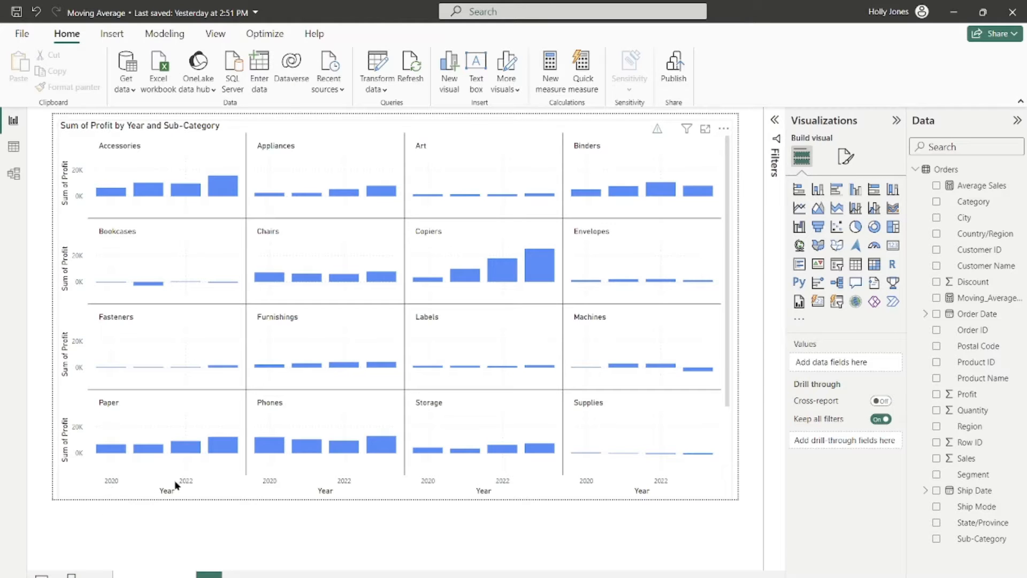
{"action": "mouse_move", "coordinate": [221, 478]}
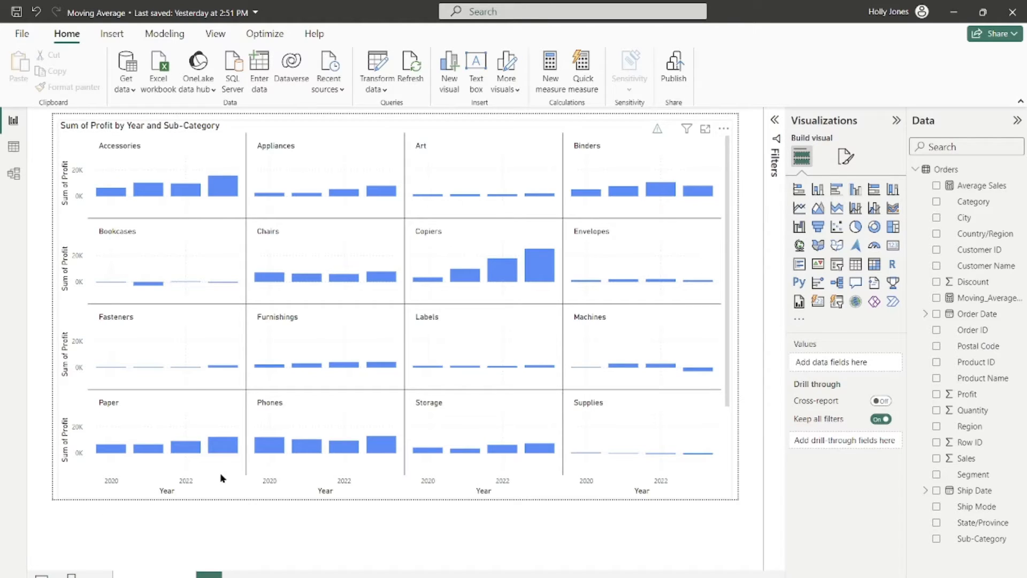
{"action": "mouse_move", "coordinate": [90, 138]}
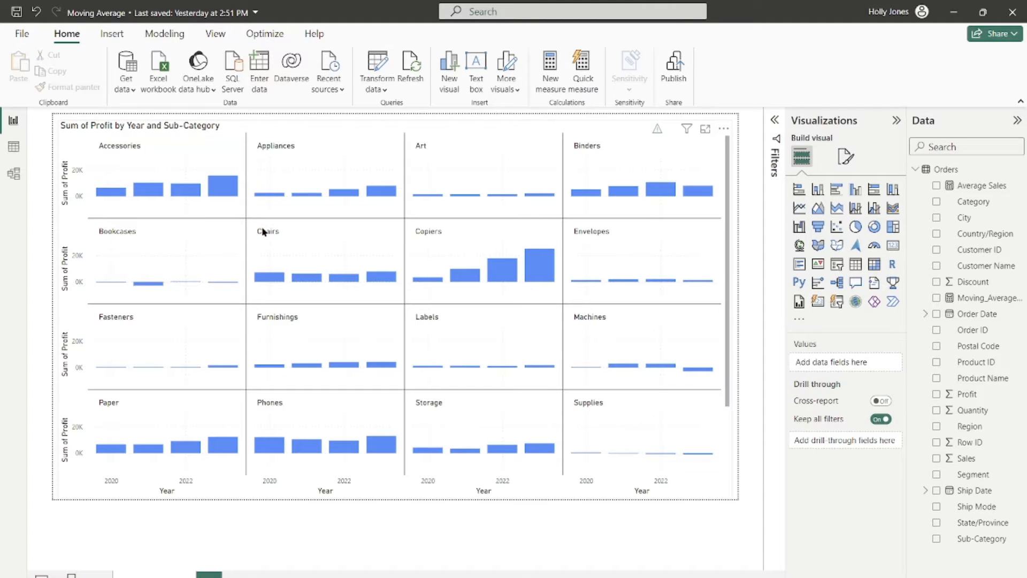
{"action": "mouse_move", "coordinate": [279, 534]}
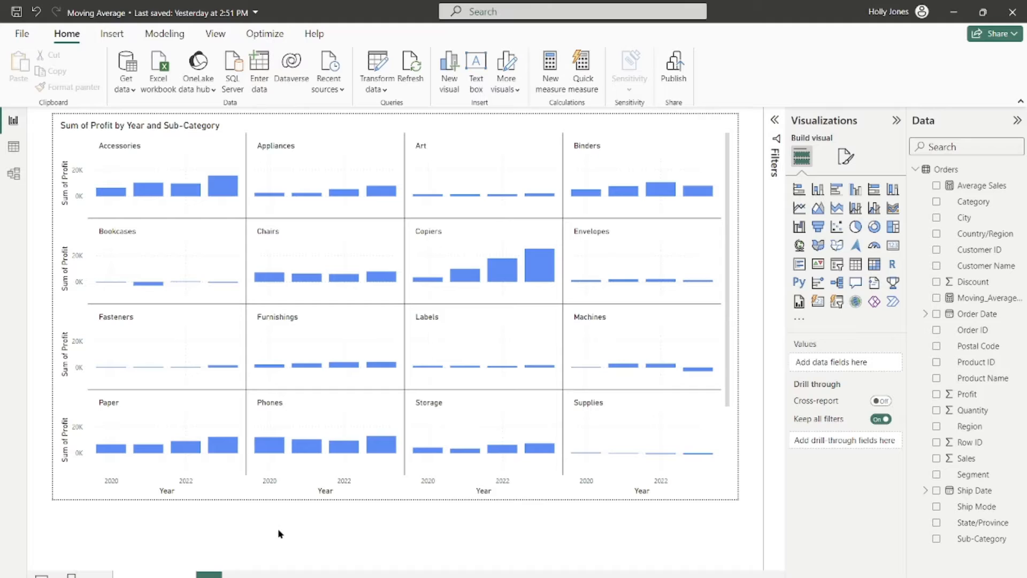
{"action": "mouse_move", "coordinate": [283, 527]}
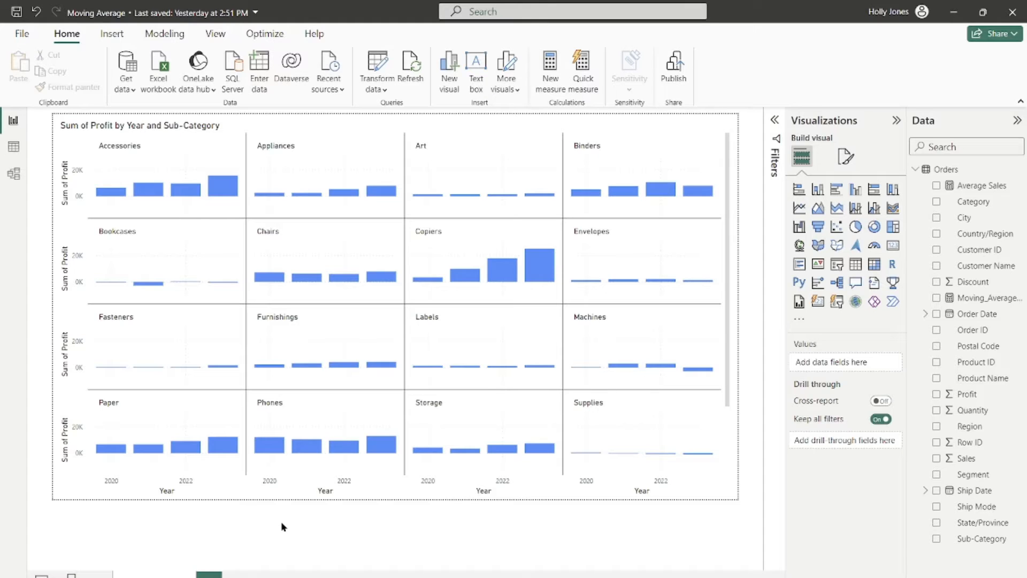
{"action": "mouse_move", "coordinate": [210, 576]}
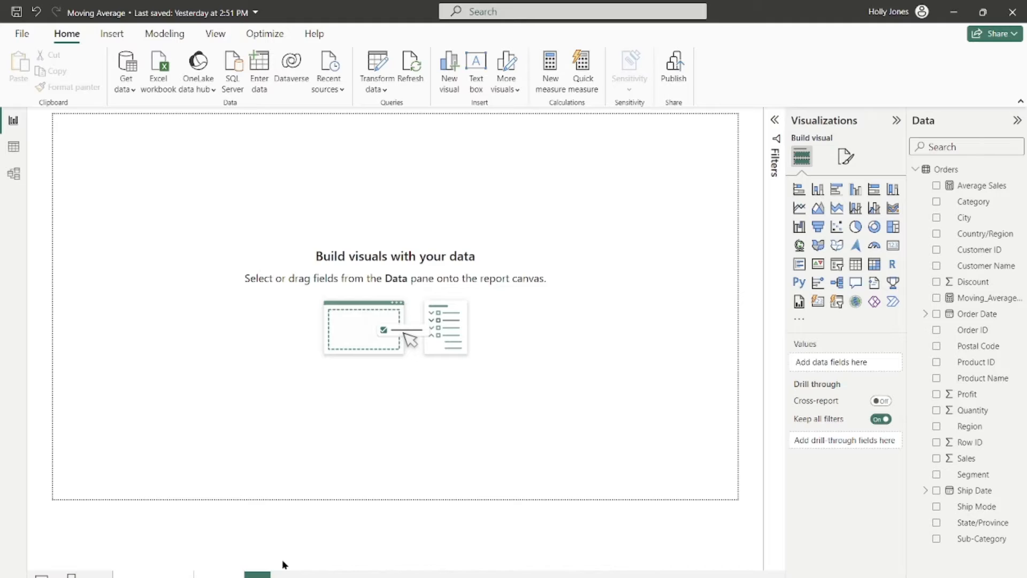
{"action": "mouse_move", "coordinate": [846, 156]}
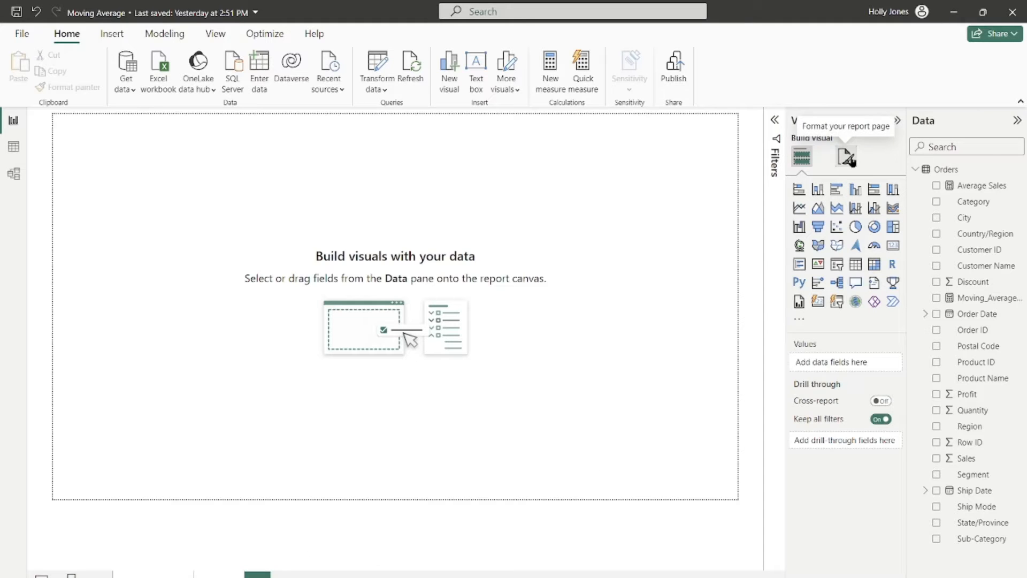
{"action": "mouse_move", "coordinate": [858, 178]}
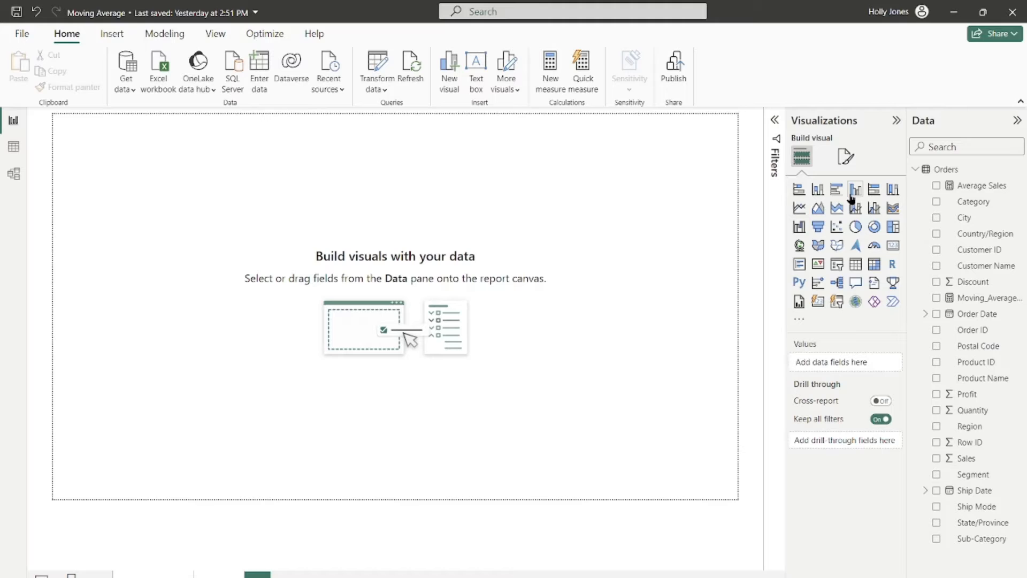
{"action": "mouse_move", "coordinate": [856, 189]}
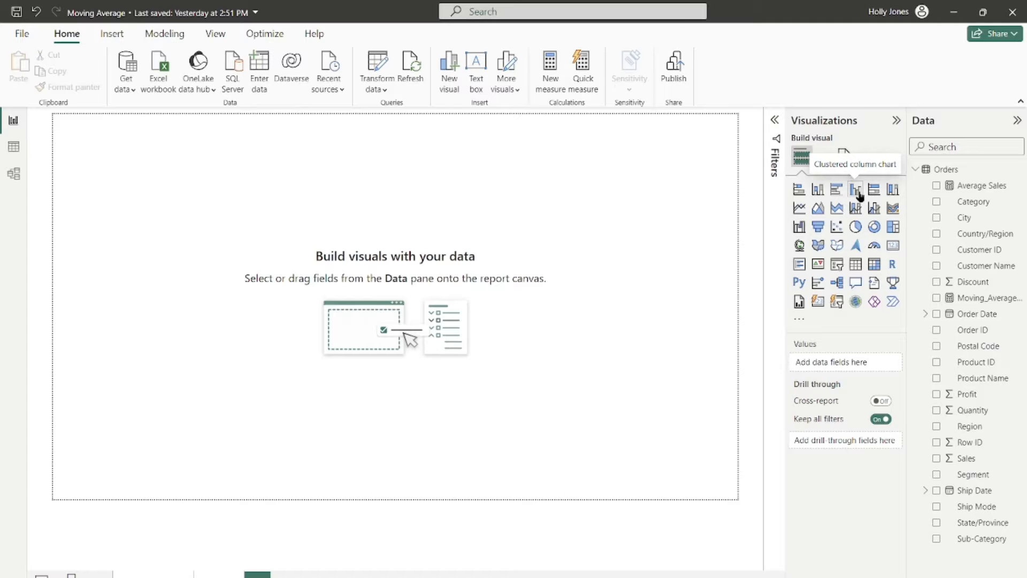
Insert an empty clustered column chart filling the blank report page.
{"action": "left_click", "coordinate": [854, 189]}
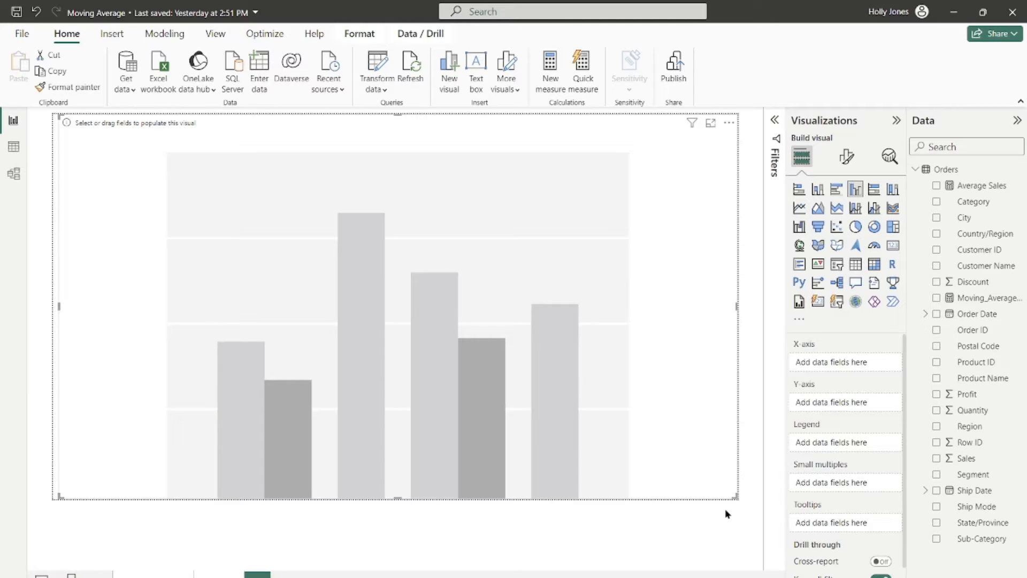
{"action": "mouse_move", "coordinate": [957, 346]}
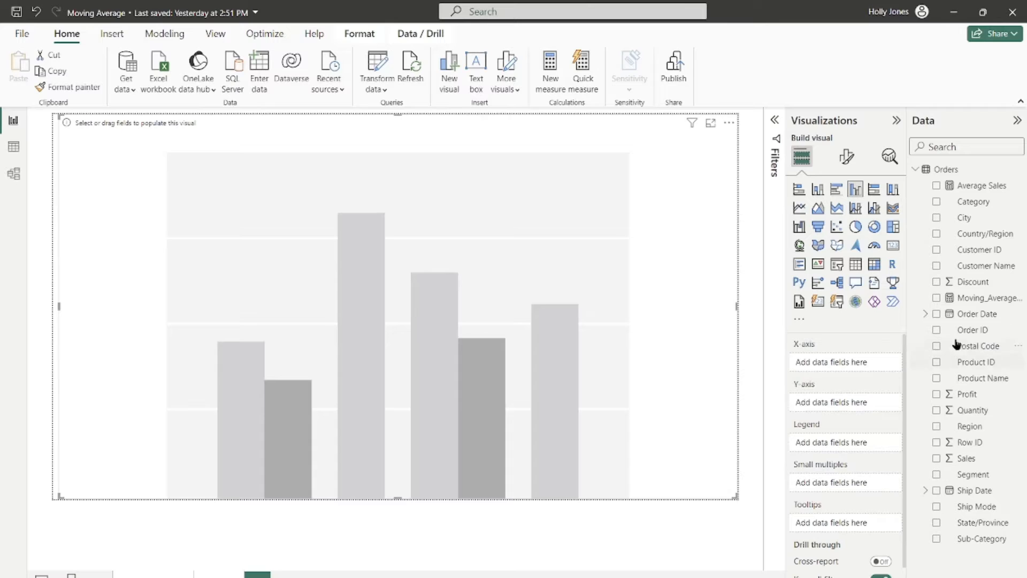
Plot Sum of Profit by Order Date on the X-axis, trimmed to Year only.
{"action": "left_click_drag", "start_coordinate": [974, 314], "coordinate": [846, 364]}
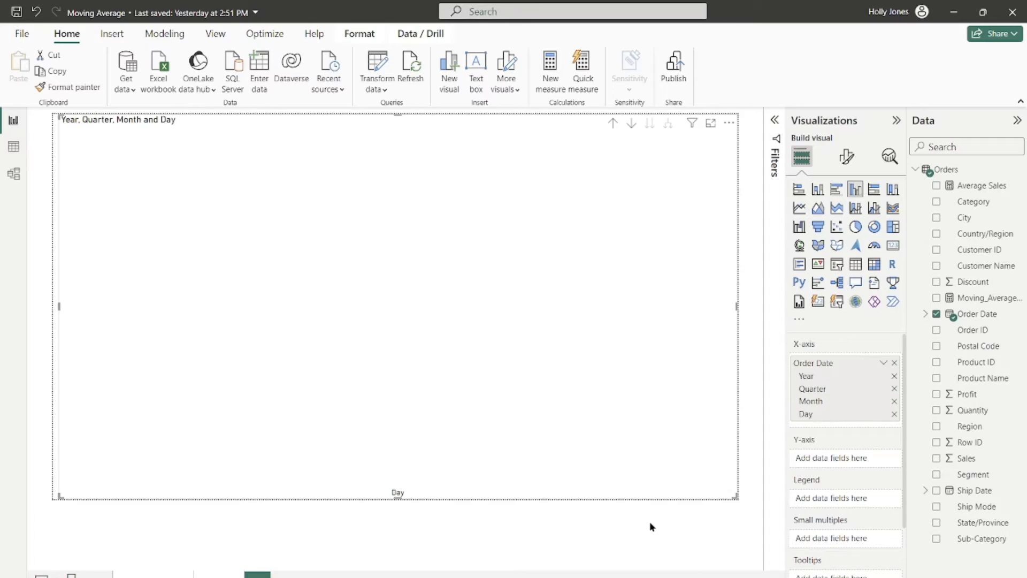
{"action": "mouse_move", "coordinate": [761, 464]}
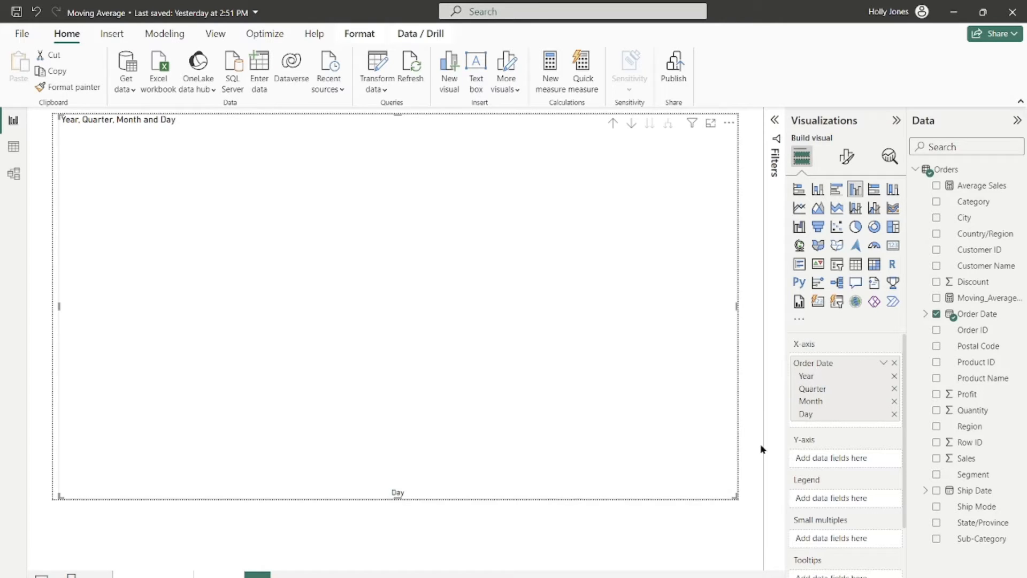
{"action": "mouse_move", "coordinate": [880, 397]}
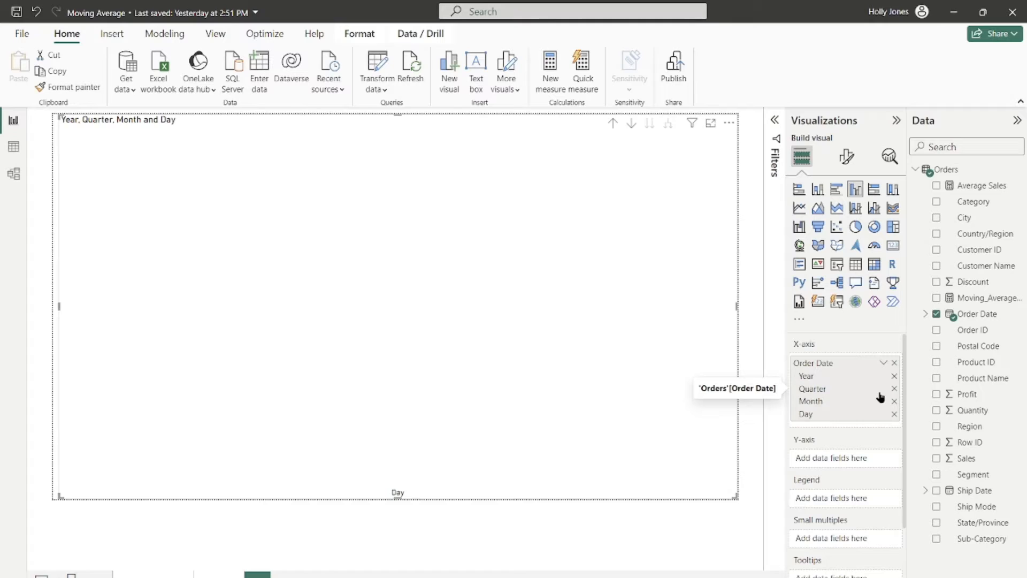
{"action": "left_click", "coordinate": [895, 389]}
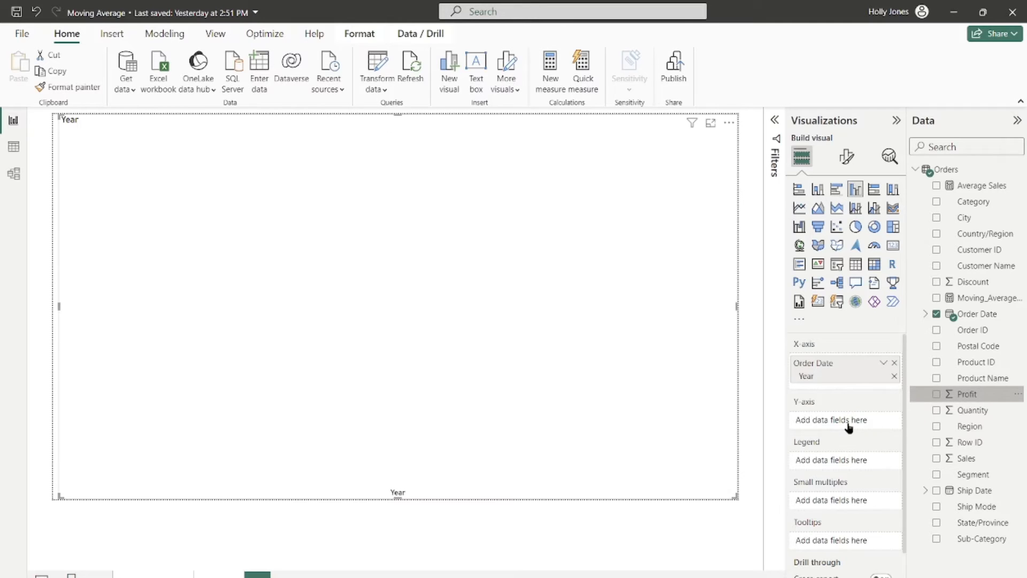
{"action": "left_click", "coordinate": [936, 394]}
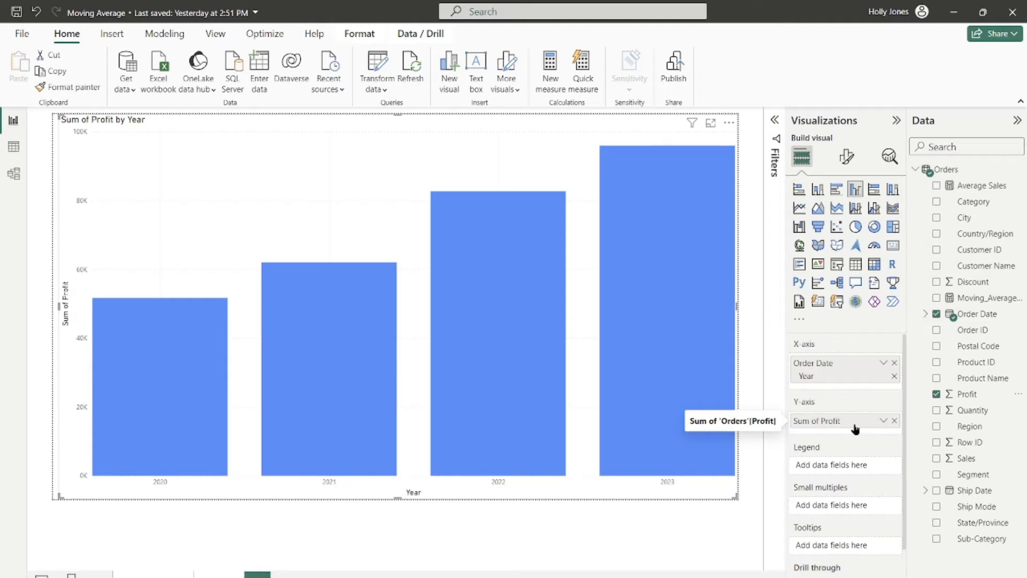
{"action": "mouse_move", "coordinate": [74, 378]}
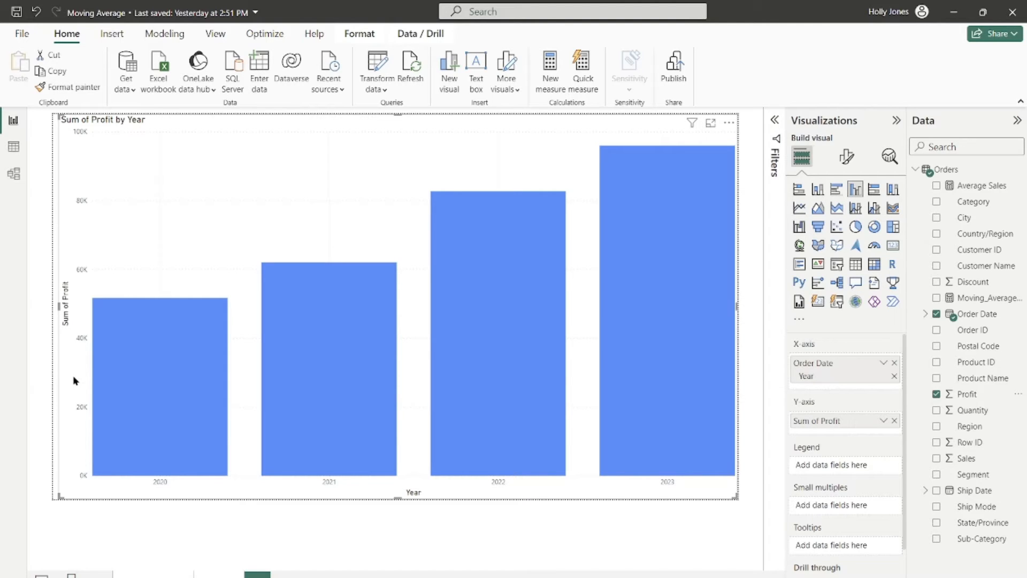
{"action": "mouse_move", "coordinate": [639, 493]}
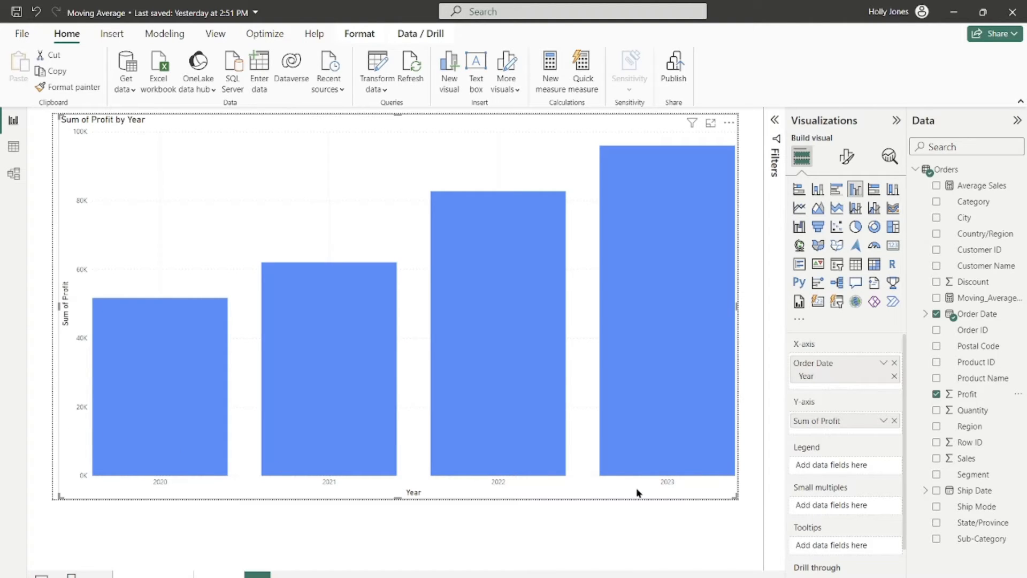
{"action": "mouse_move", "coordinate": [637, 565]}
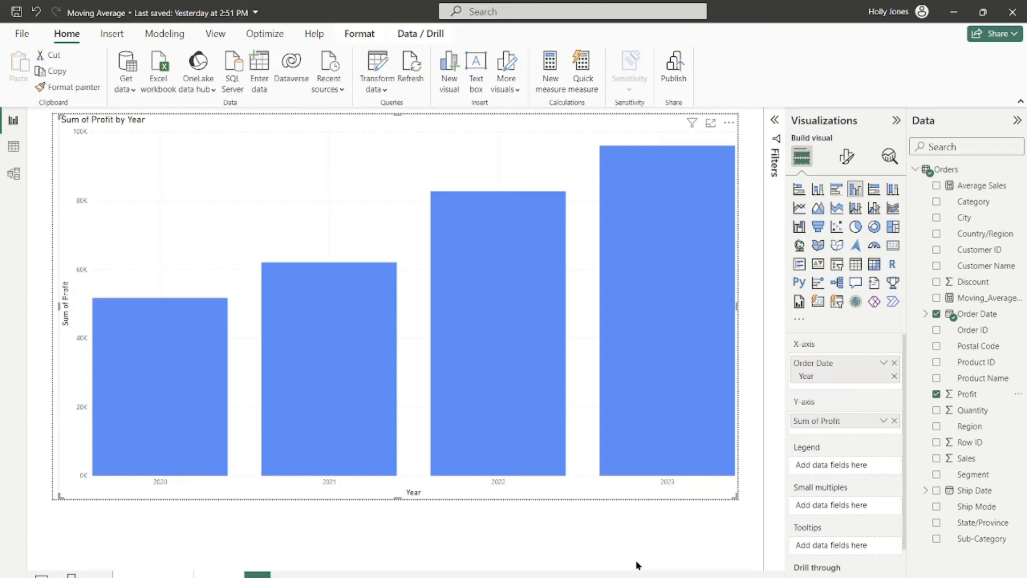
{"action": "mouse_move", "coordinate": [736, 549]}
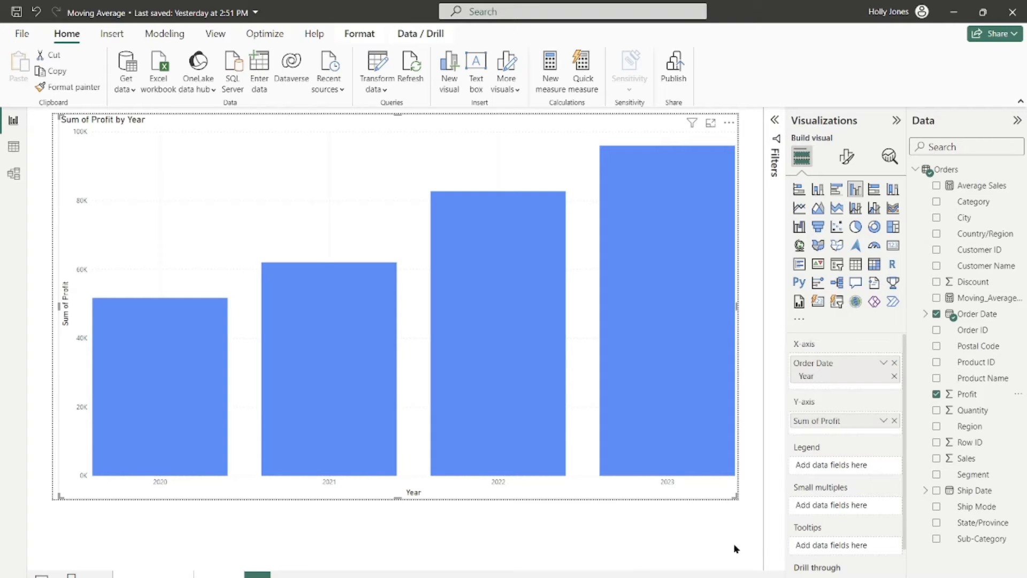
{"action": "mouse_move", "coordinate": [852, 507]}
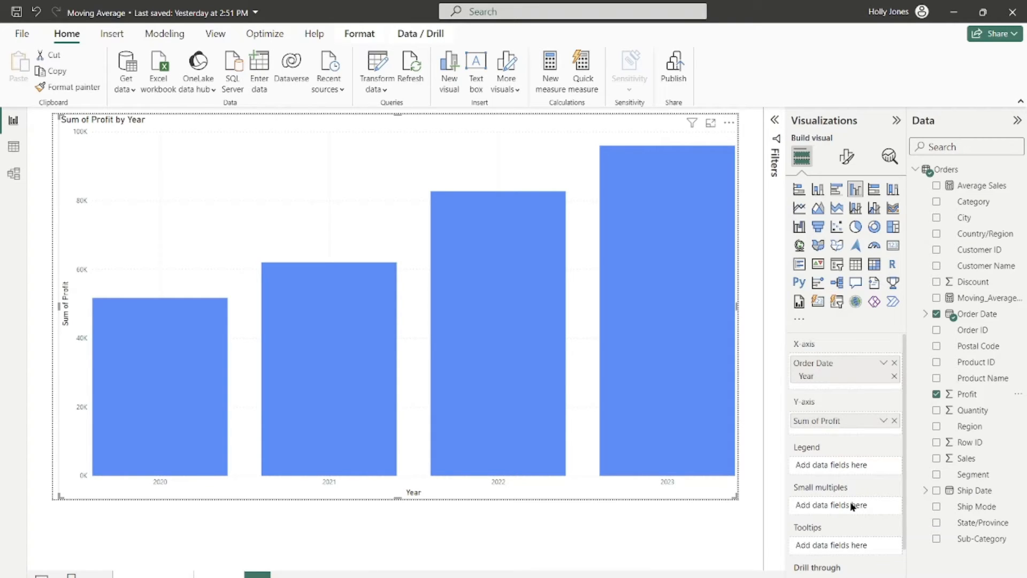
{"action": "mouse_move", "coordinate": [977, 544]}
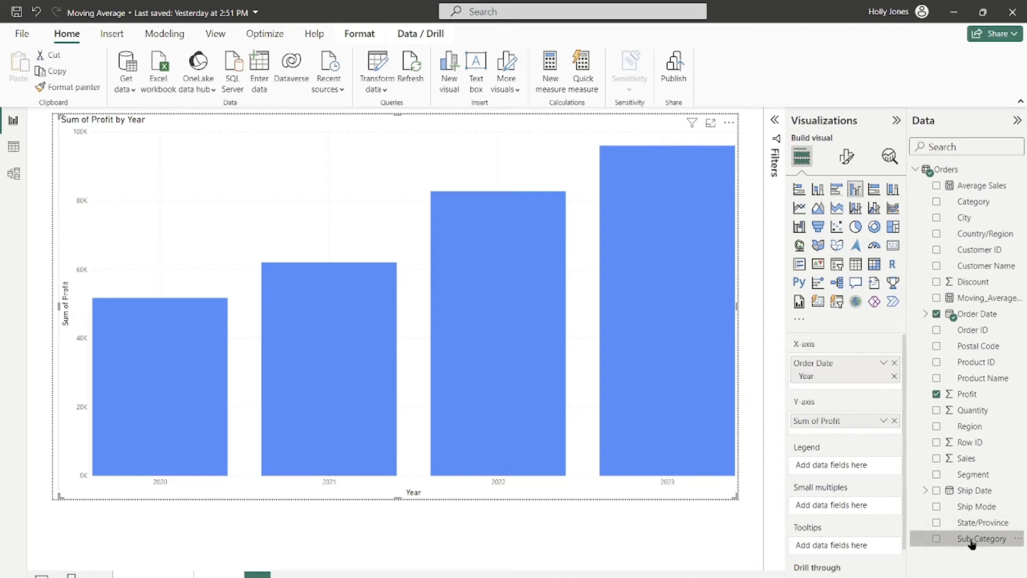
Add Sub-Category to the Small multiples well, one profit panel per sub-category.
{"action": "left_click", "coordinate": [935, 538]}
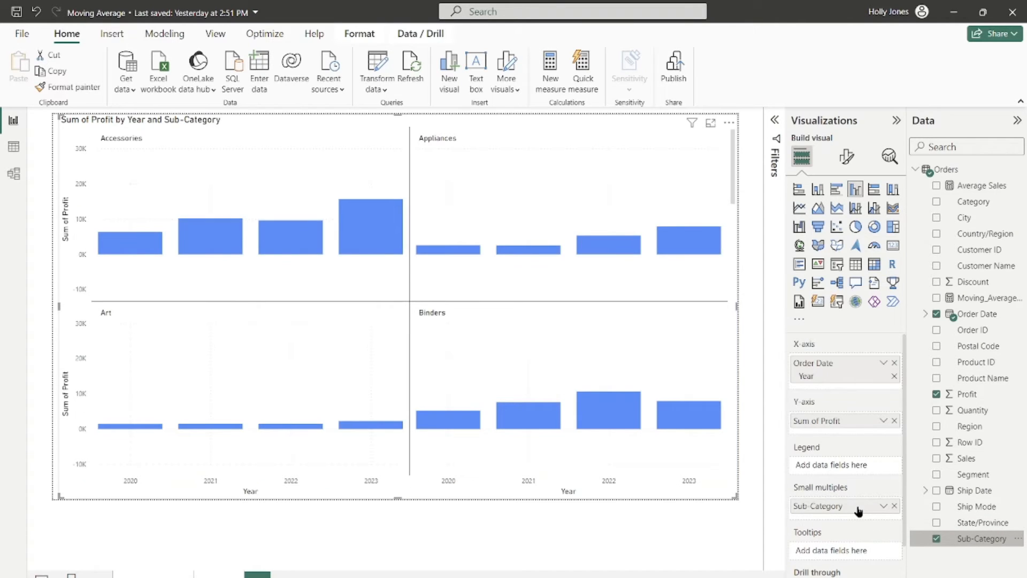
{"action": "mouse_move", "coordinate": [860, 510]}
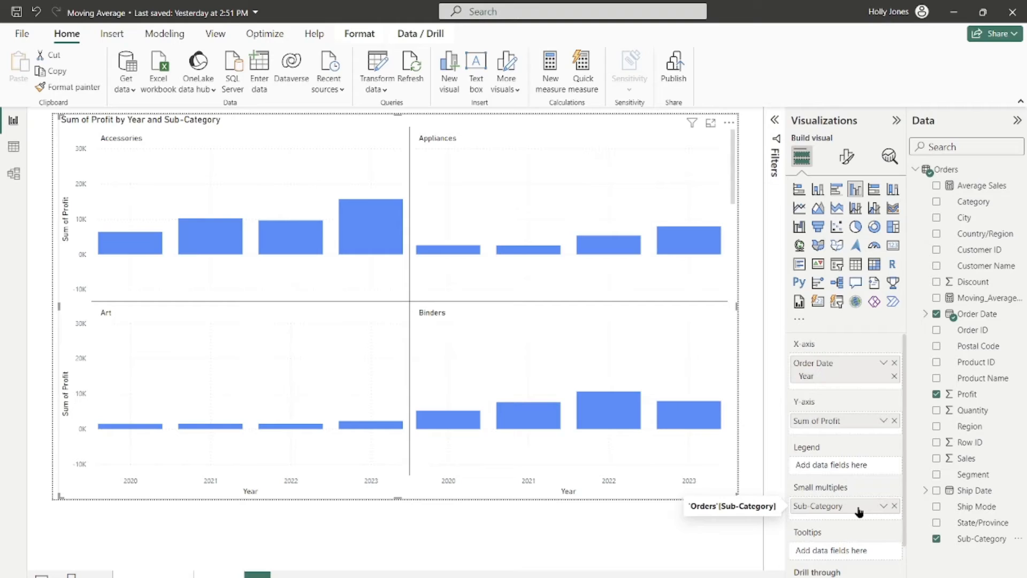
{"action": "mouse_move", "coordinate": [669, 505]}
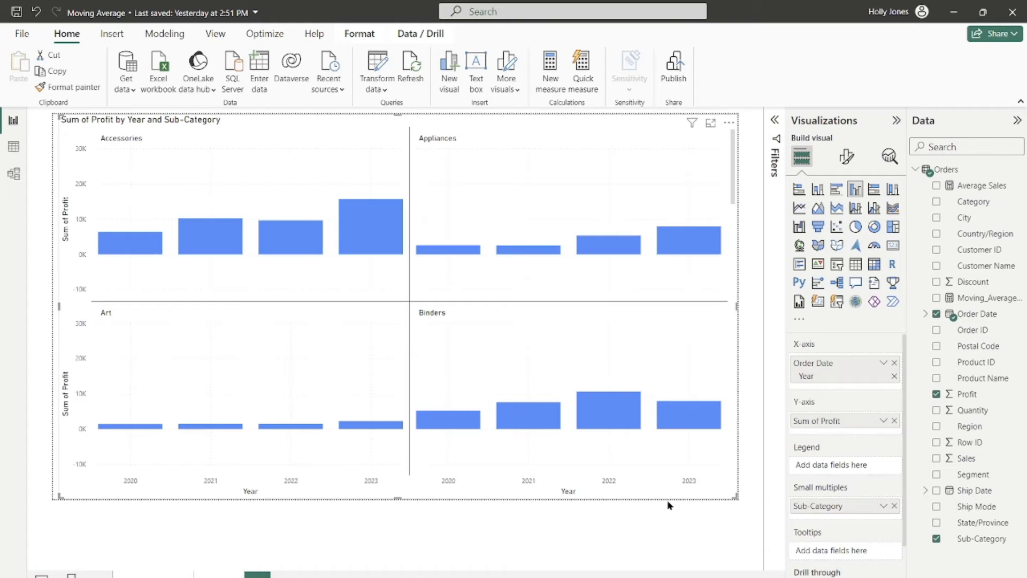
{"action": "mouse_move", "coordinate": [846, 156]}
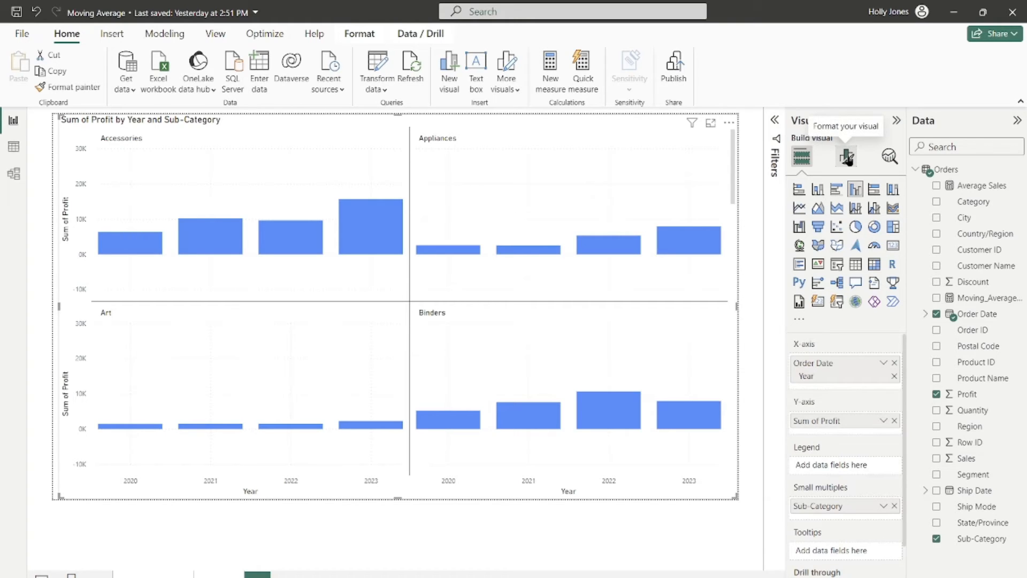
{"action": "mouse_move", "coordinate": [848, 156]}
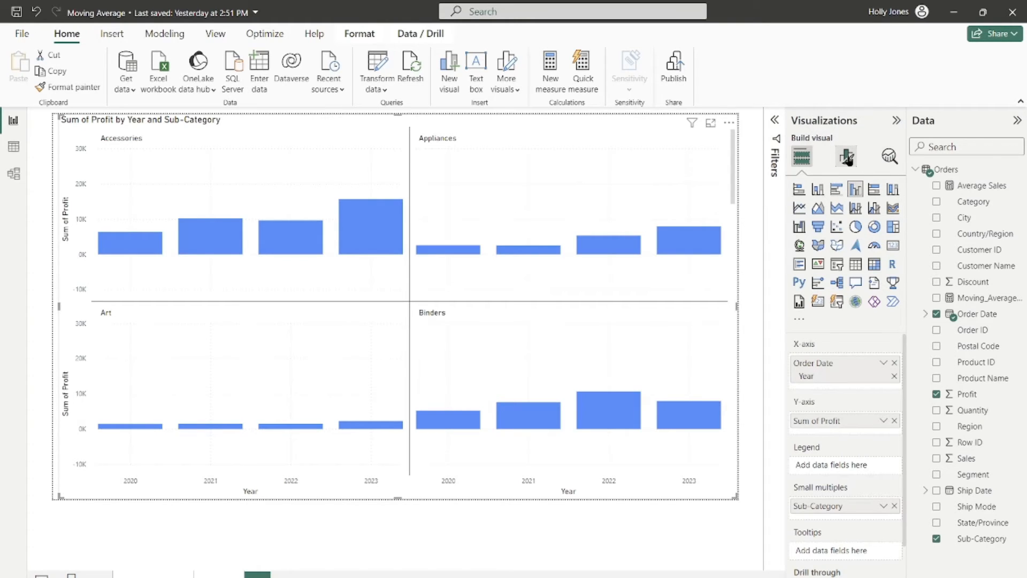
Set the small multiples layout to 4 rows and 4 columns.
{"action": "left_click", "coordinate": [845, 157]}
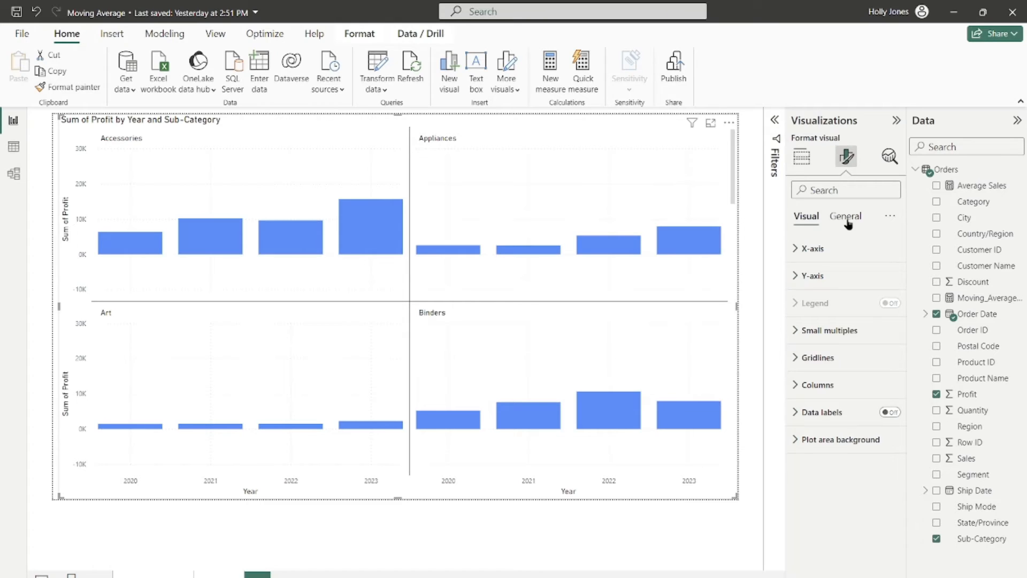
{"action": "left_click", "coordinate": [829, 331]}
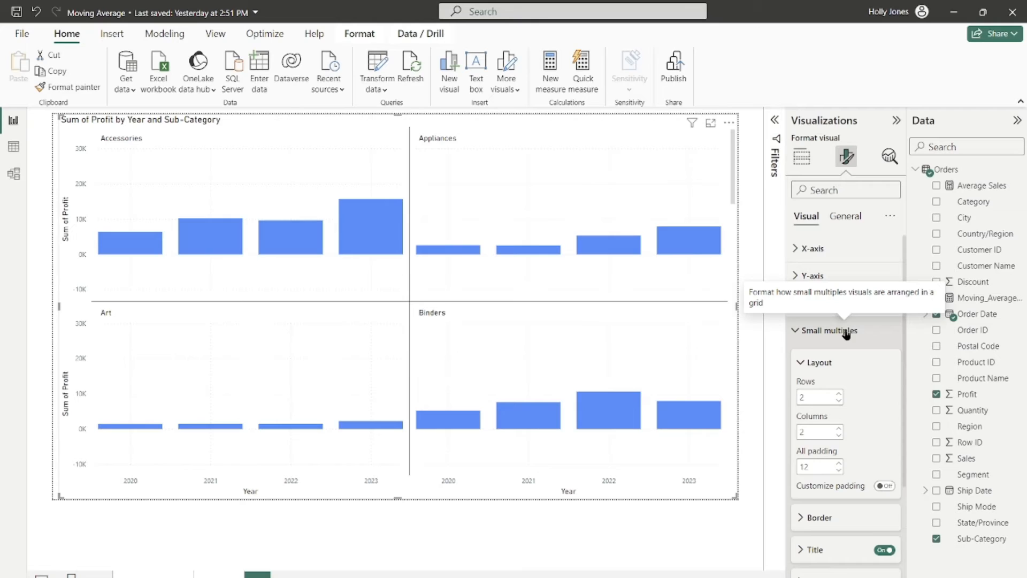
{"action": "mouse_move", "coordinate": [852, 399]}
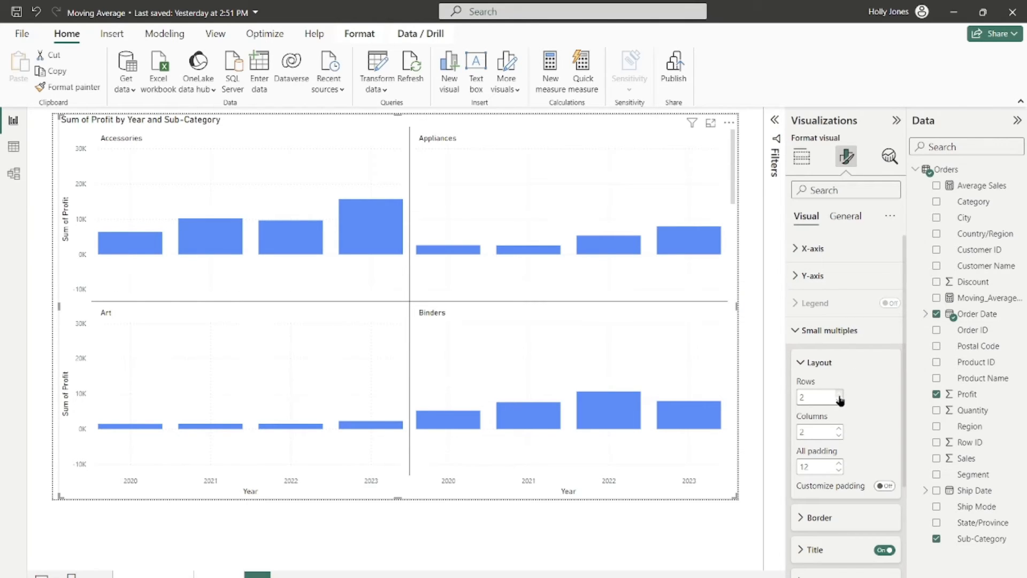
{"action": "mouse_move", "coordinate": [828, 396]}
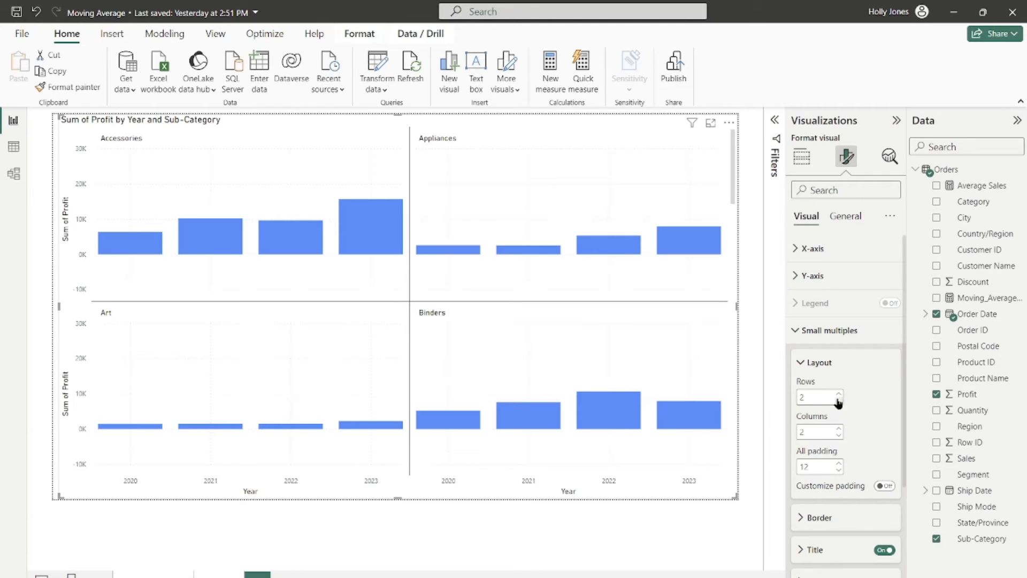
{"action": "left_click", "coordinate": [837, 394]}
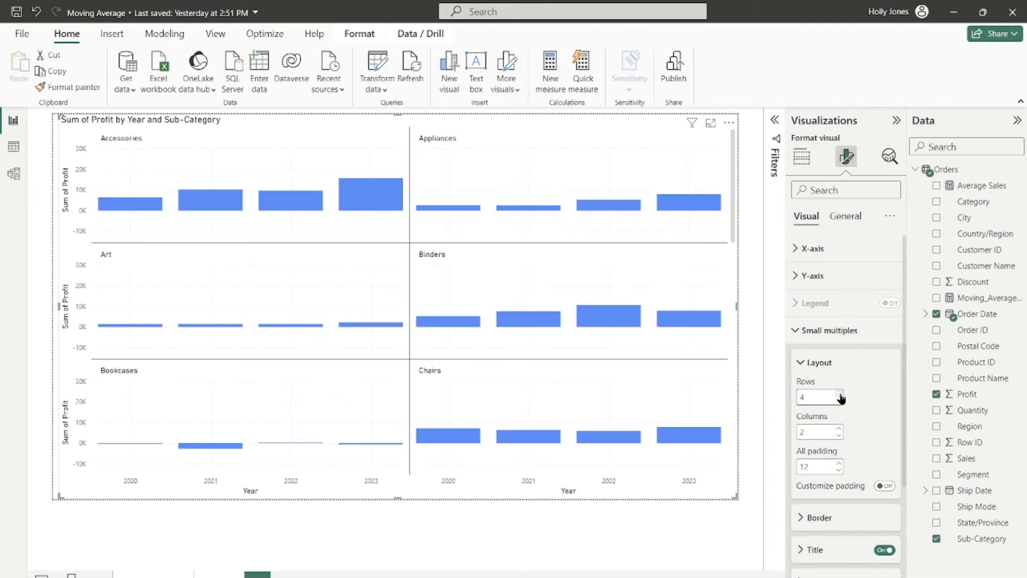
{"action": "left_click", "coordinate": [834, 428]}
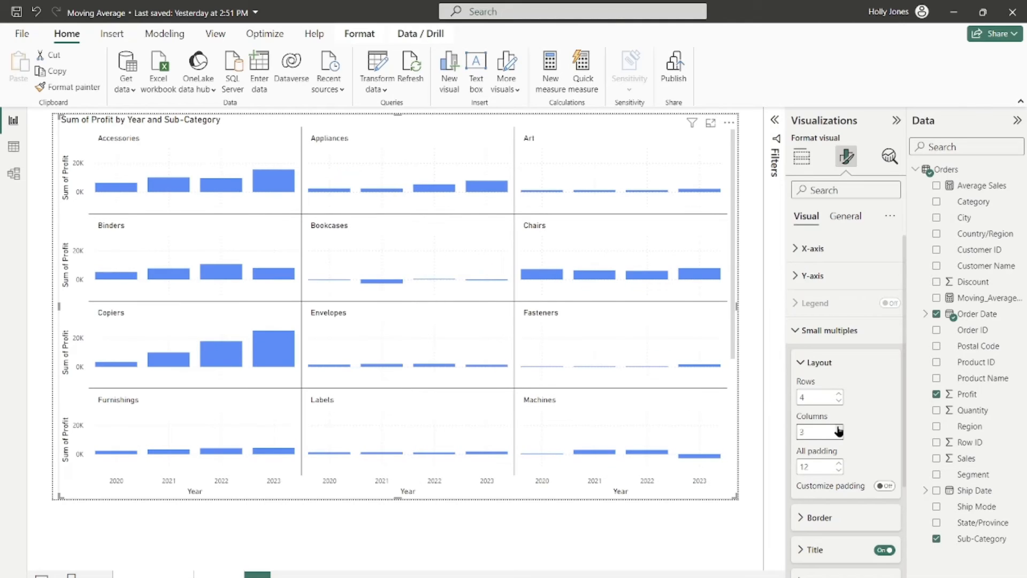
{"action": "left_click", "coordinate": [837, 428]}
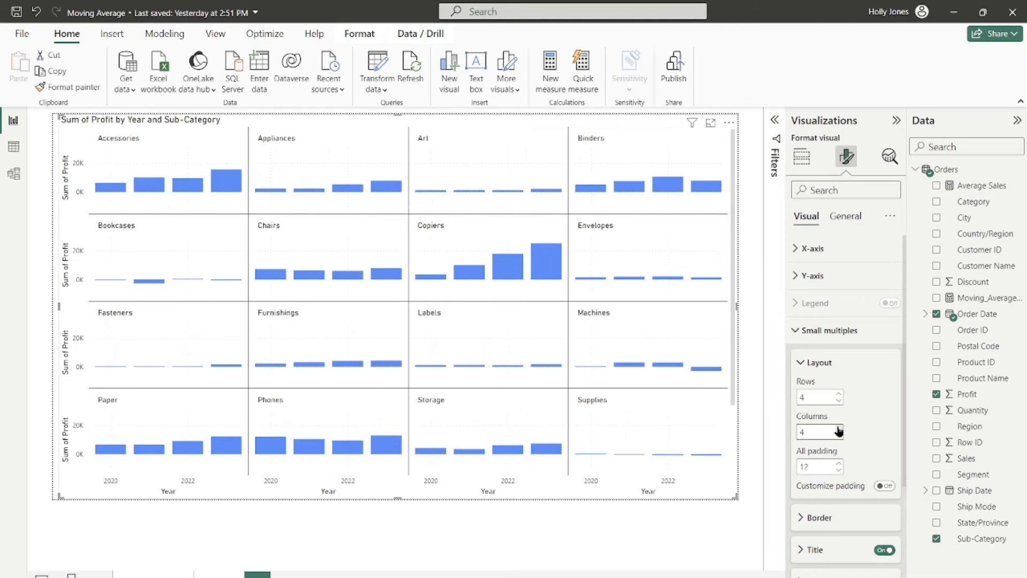
{"action": "mouse_move", "coordinate": [861, 423]}
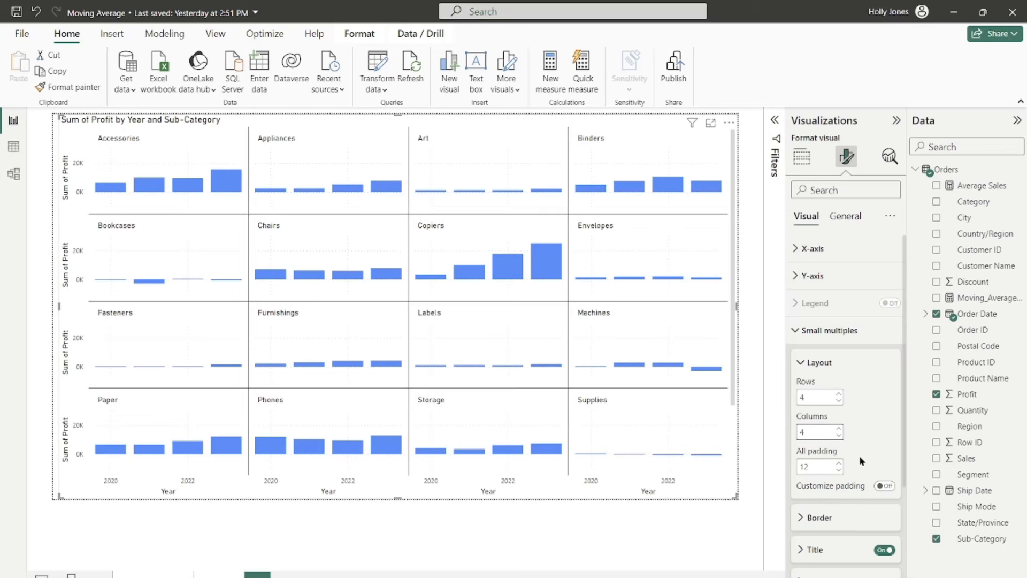
{"action": "mouse_move", "coordinate": [872, 462]}
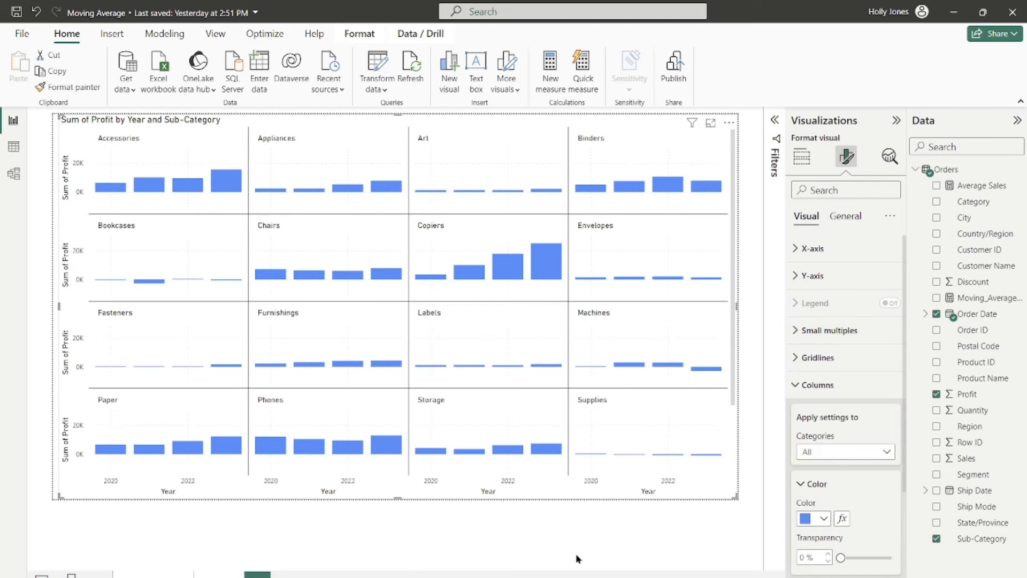
{"action": "mouse_move", "coordinate": [619, 547]}
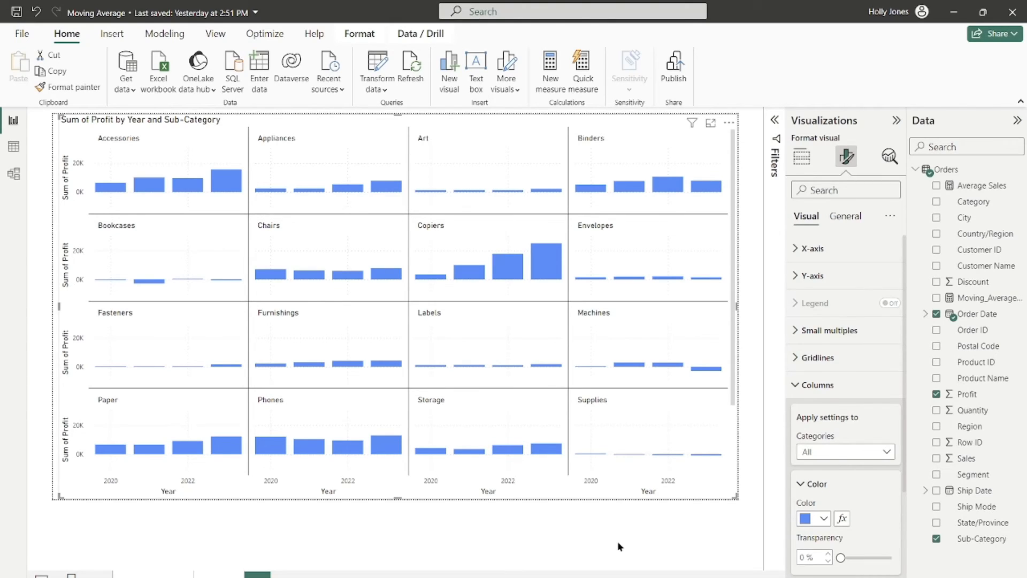
{"action": "mouse_move", "coordinate": [608, 563]}
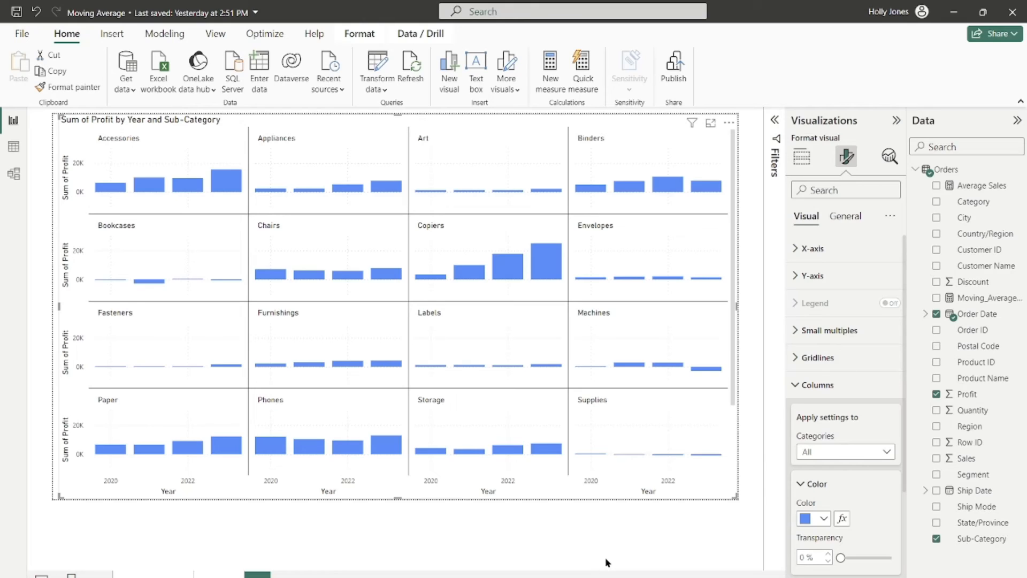
{"action": "mouse_move", "coordinate": [848, 158]}
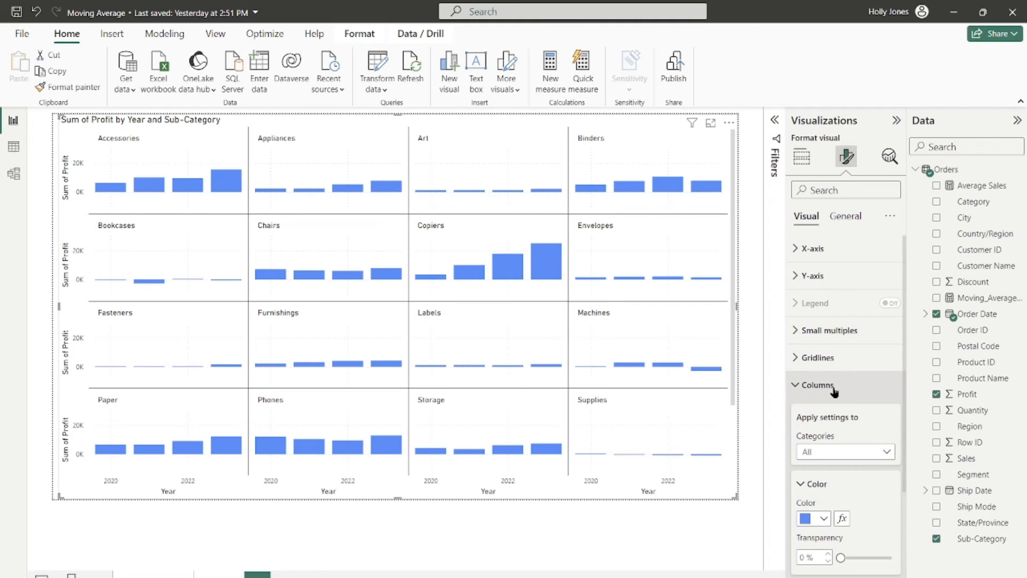
{"action": "mouse_move", "coordinate": [838, 428]}
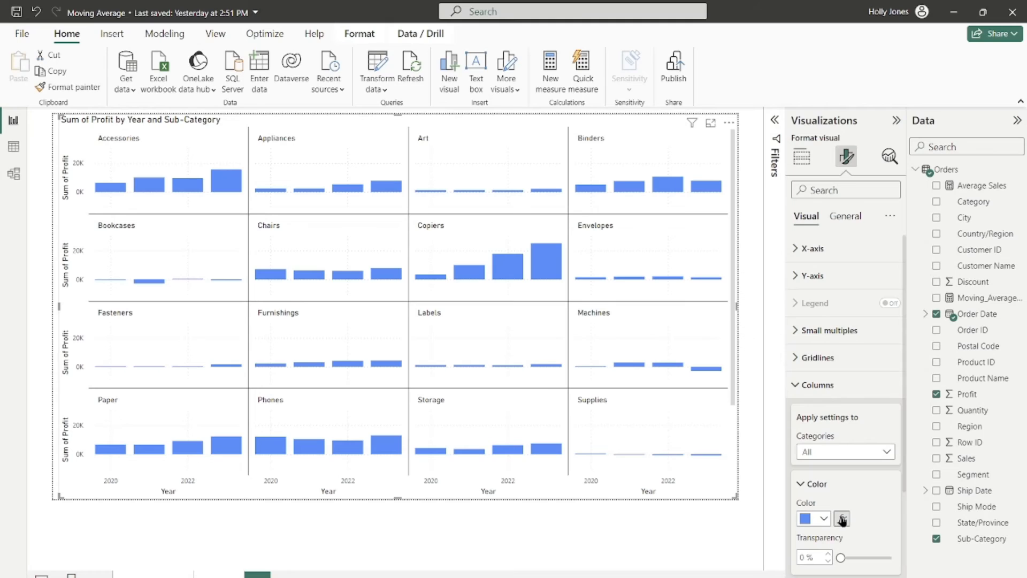
Apply rules-based bar colours on Sum of Profit: positive dark blue, negative orange.
{"action": "left_click", "coordinate": [842, 518]}
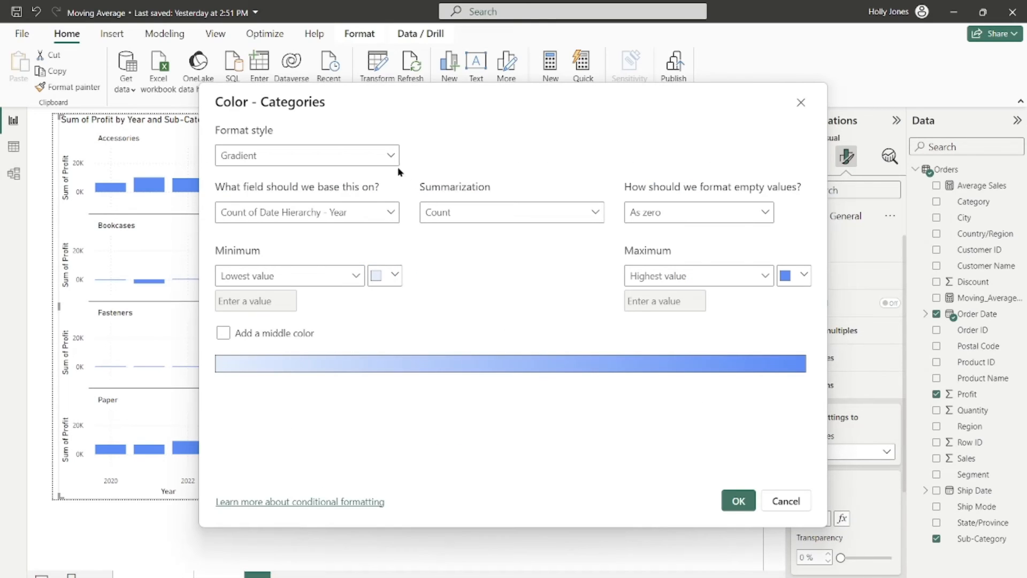
{"action": "left_click", "coordinate": [306, 155]}
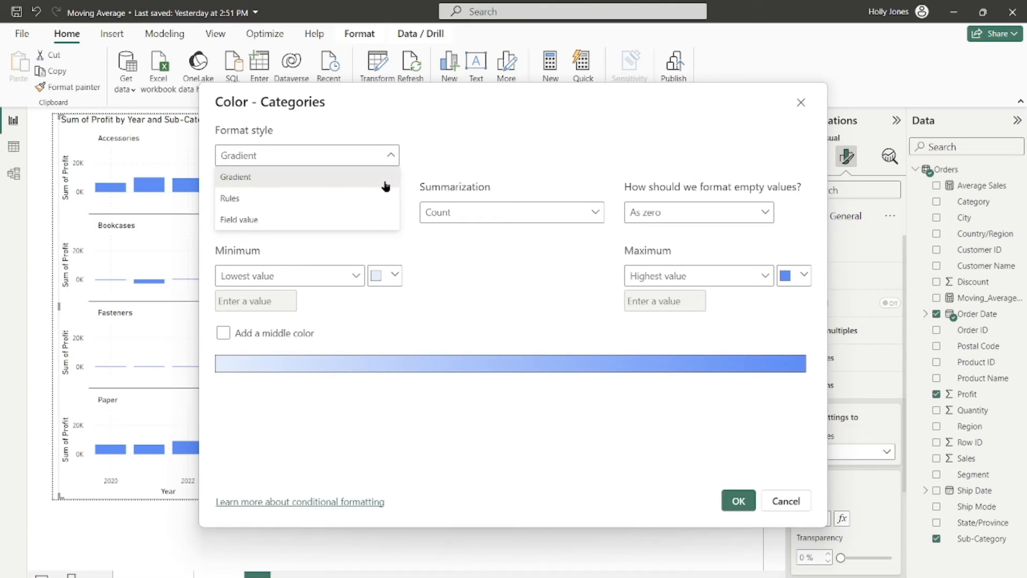
{"action": "left_click", "coordinate": [229, 199]}
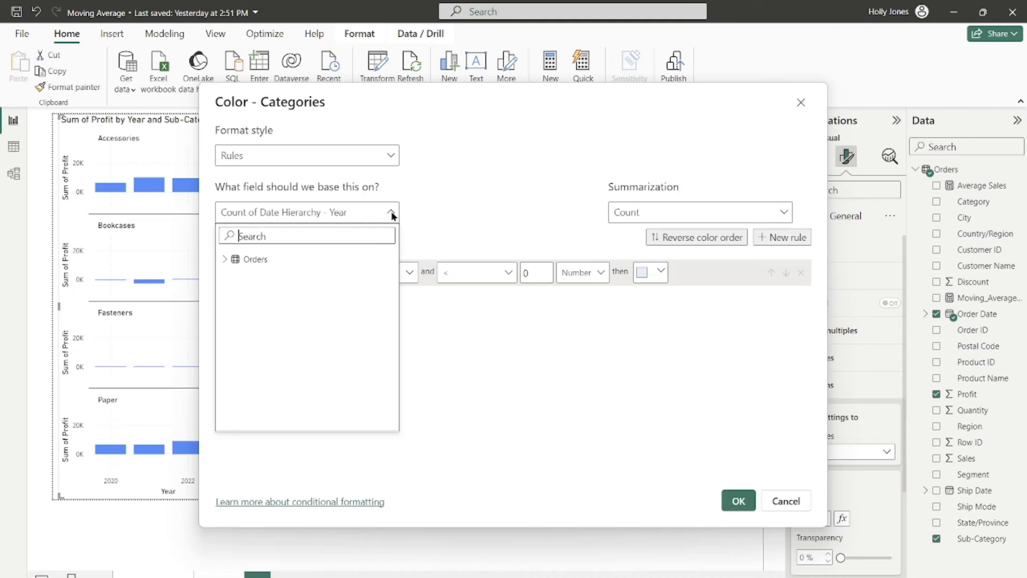
{"action": "left_click", "coordinate": [225, 259]}
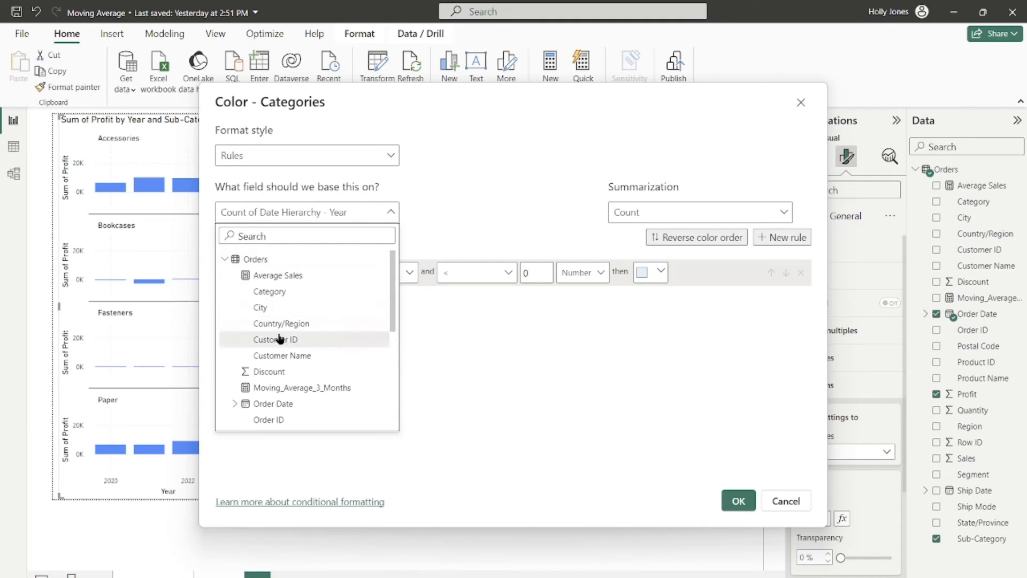
{"action": "left_click", "coordinate": [275, 339]}
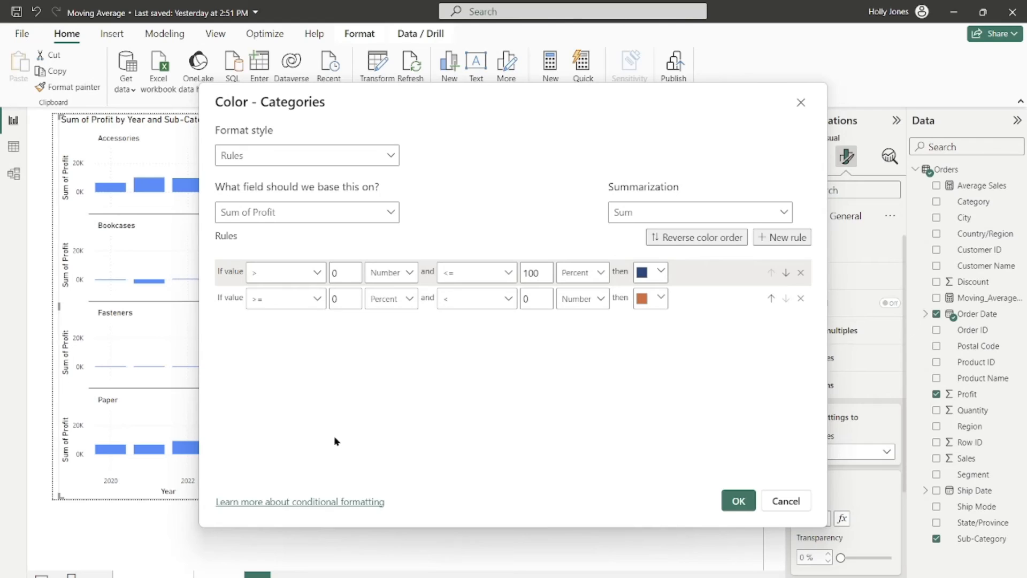
{"action": "mouse_move", "coordinate": [336, 413]}
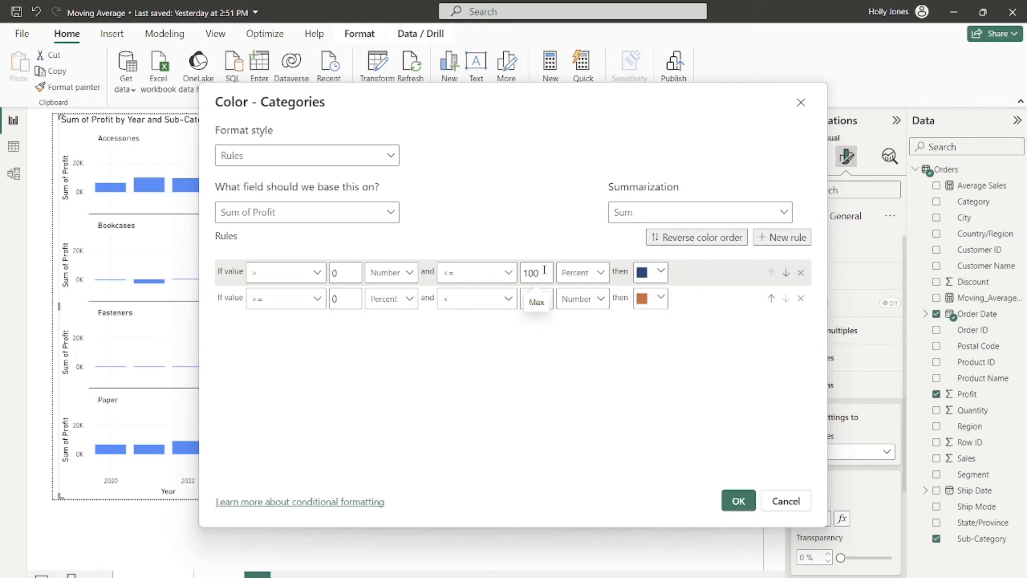
{"action": "mouse_move", "coordinate": [493, 300]}
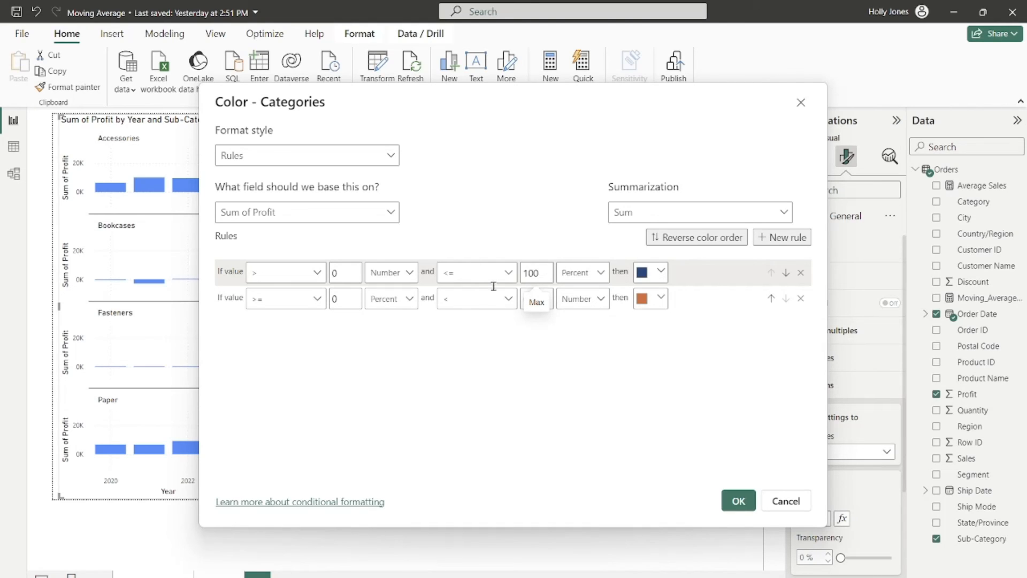
{"action": "left_click", "coordinate": [536, 299]}
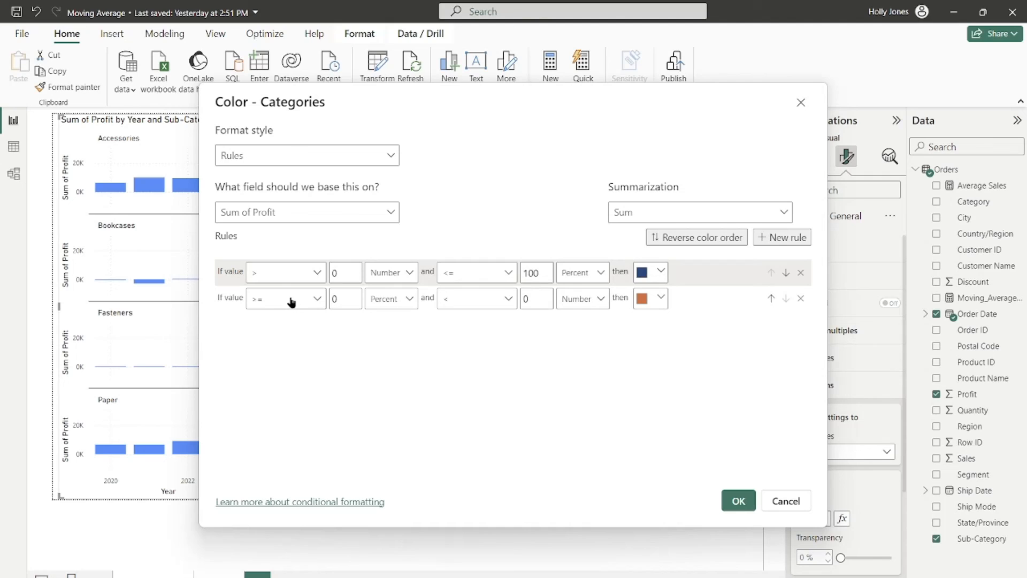
{"action": "mouse_move", "coordinate": [295, 304]}
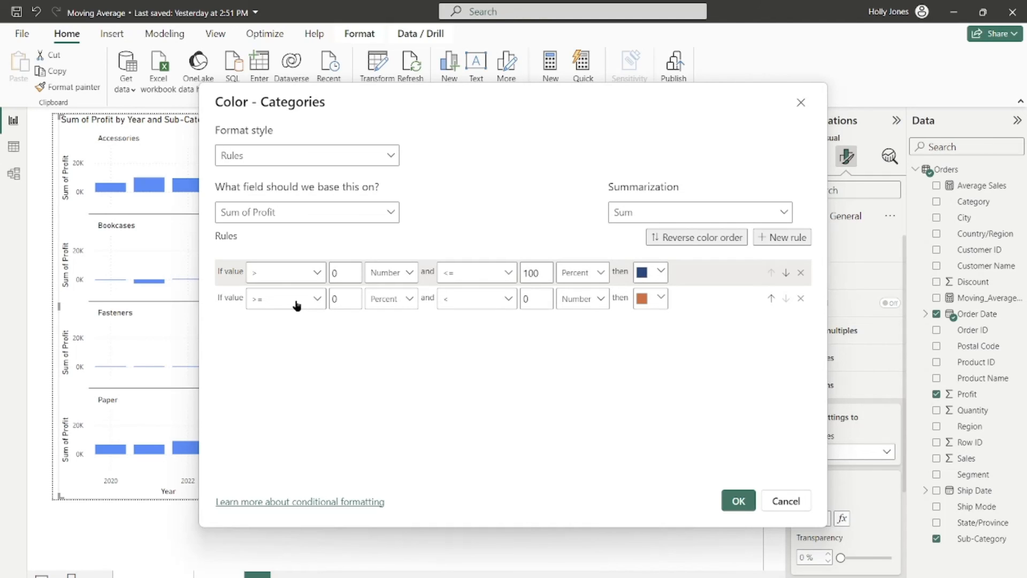
{"action": "mouse_move", "coordinate": [494, 308]}
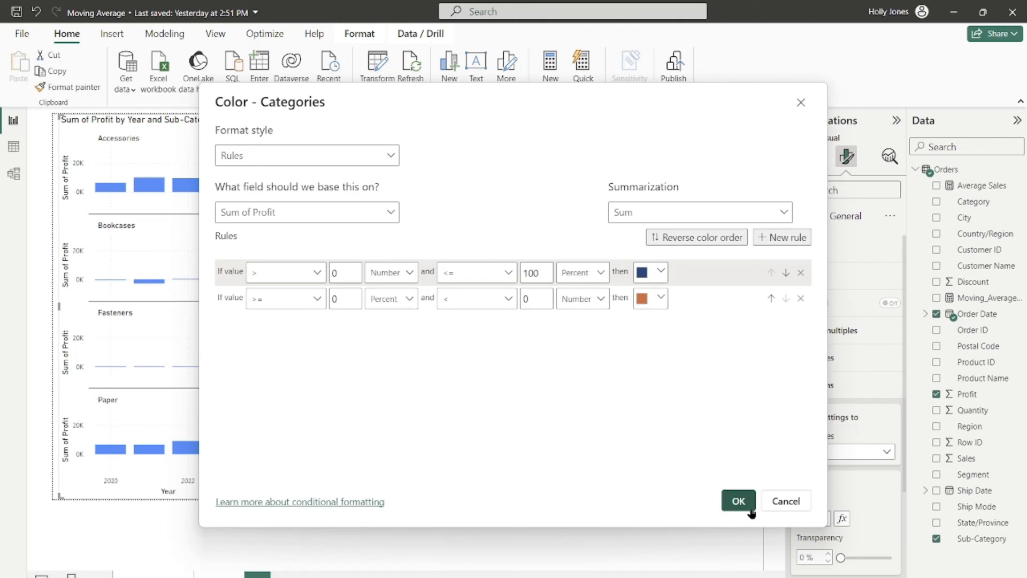
{"action": "left_click", "coordinate": [738, 501]}
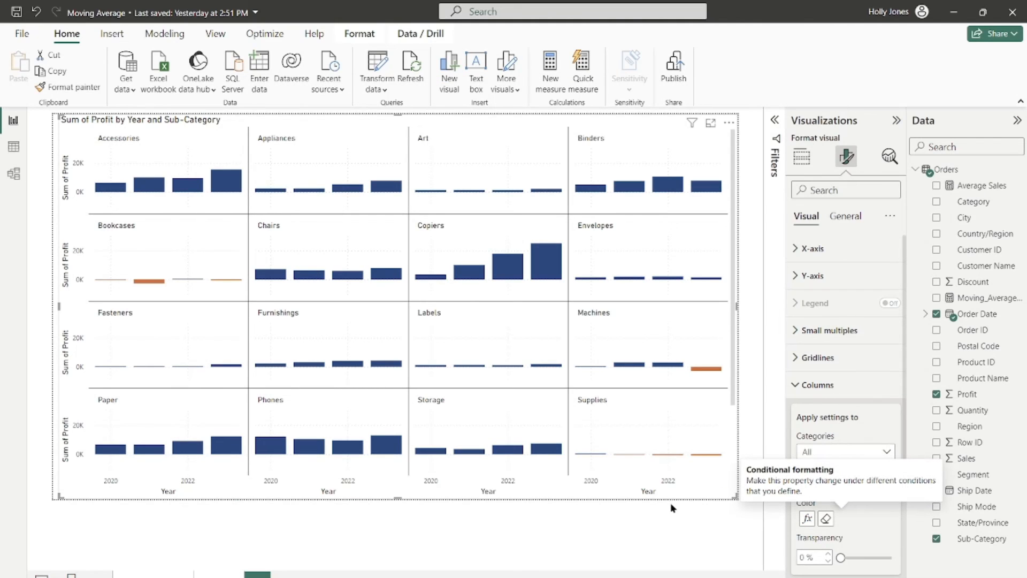